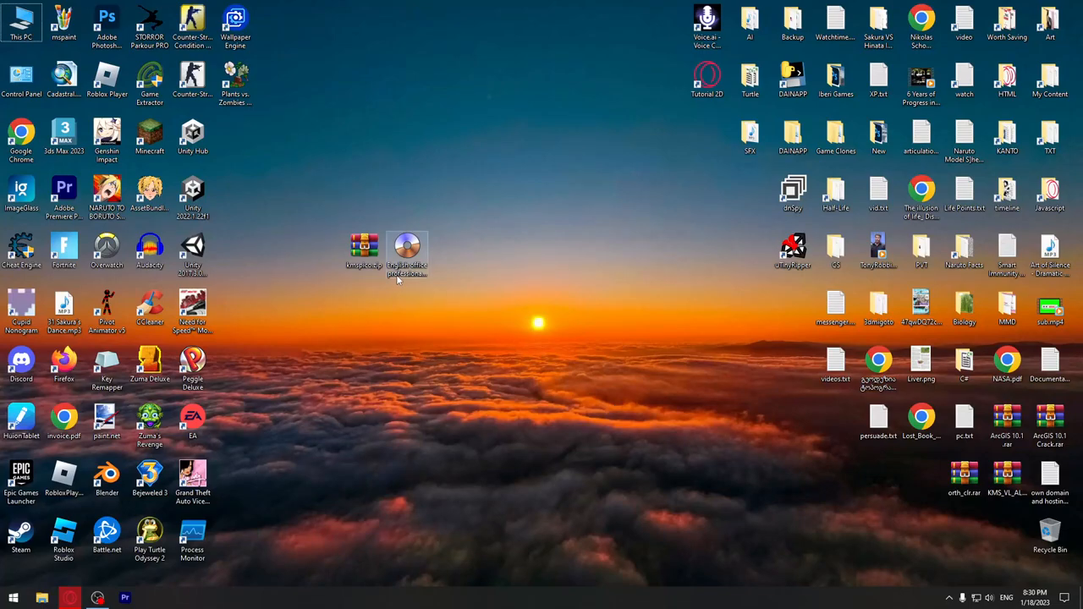
- Extract the Office 2013 disc image here with WinRAR, revealing setup.exe and product folders
left_click(407, 254)
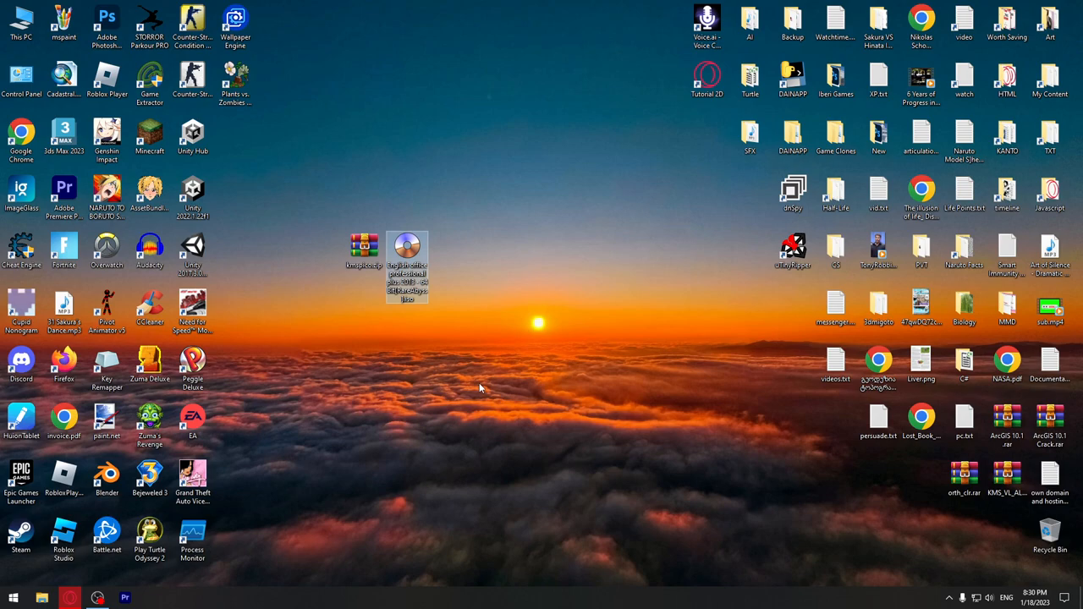
mouse_move(463, 312)
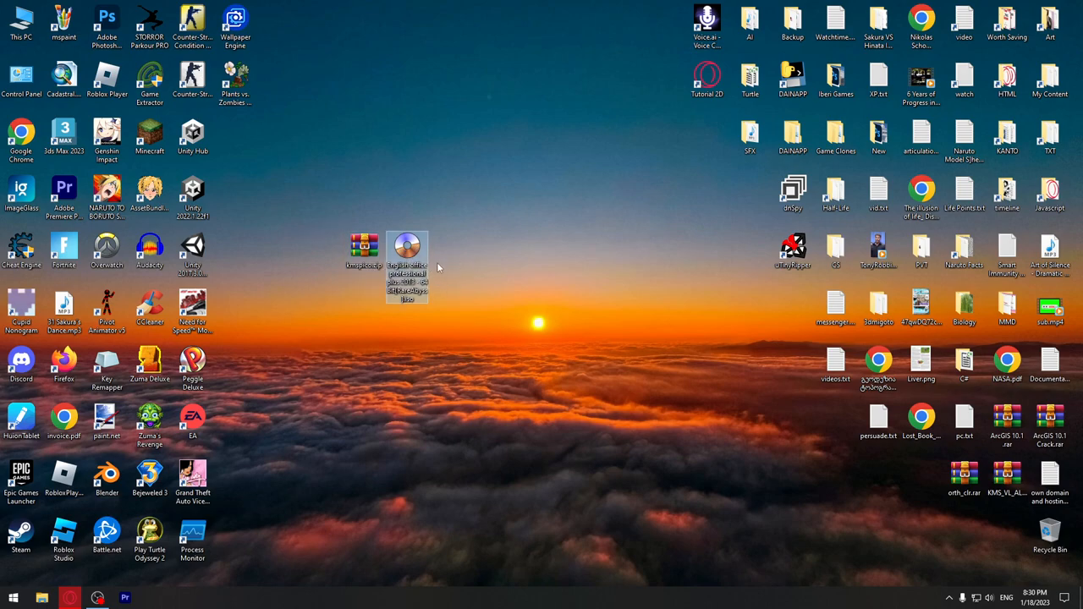
right_click(407, 254)
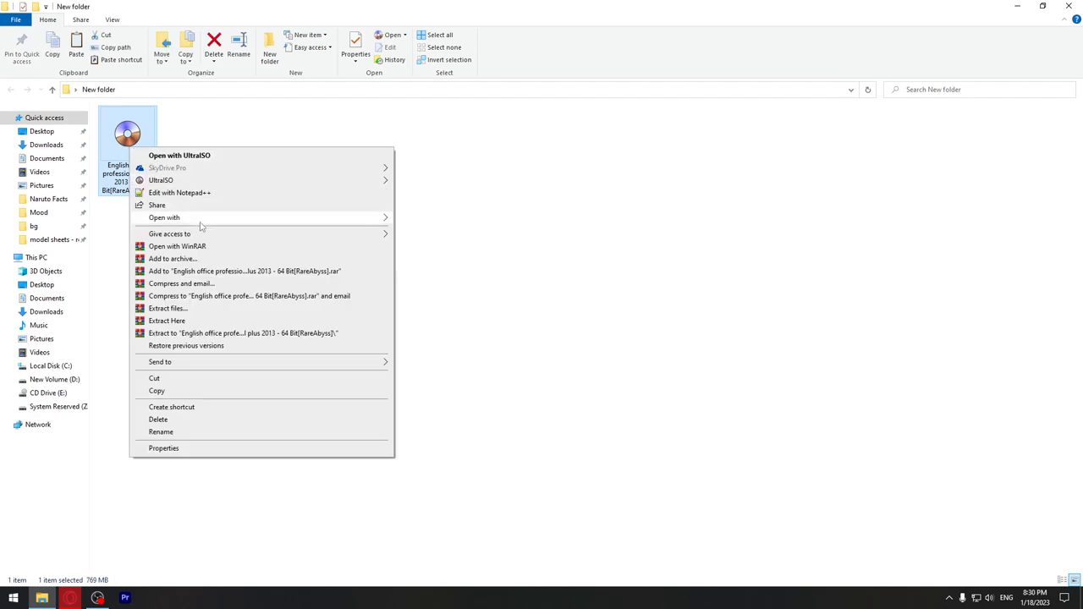
mouse_move(182, 322)
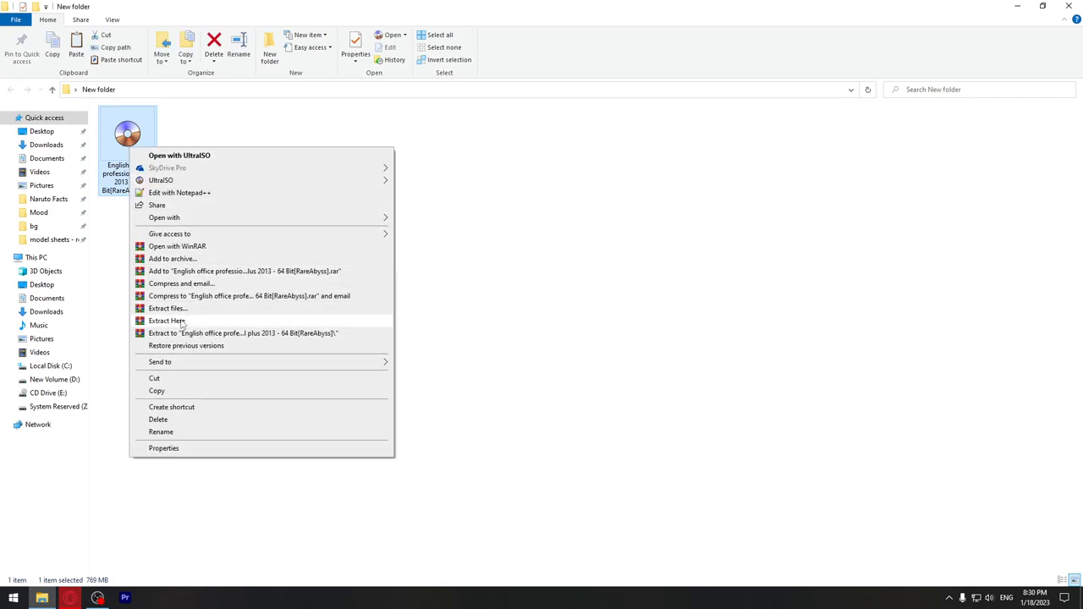
left_click(166, 320)
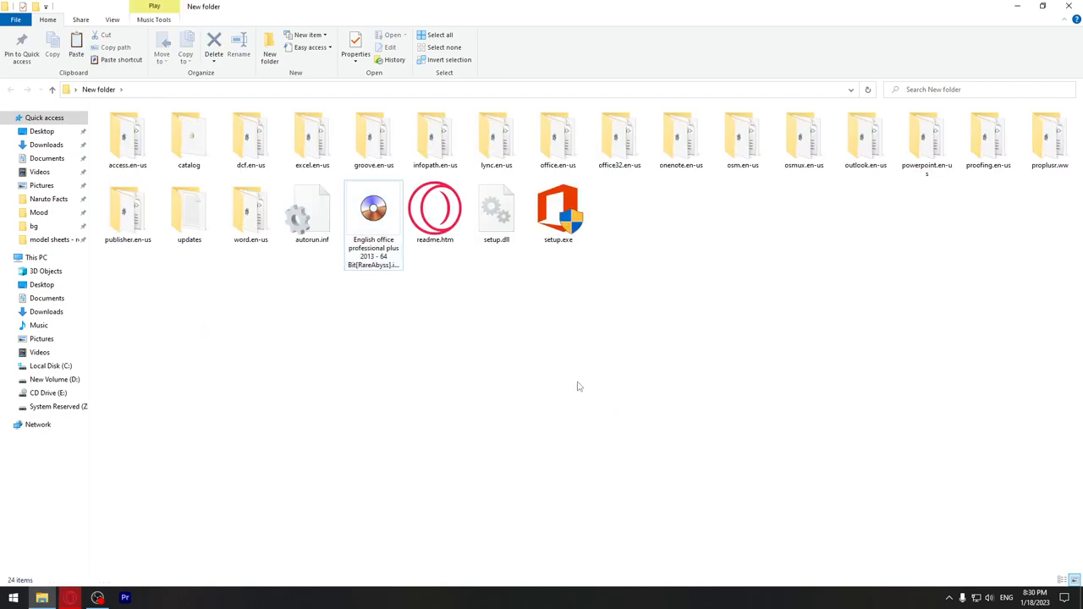
- Launch setup.exe, then close and confirm cancelling the Change your installation window
double_click(558, 212)
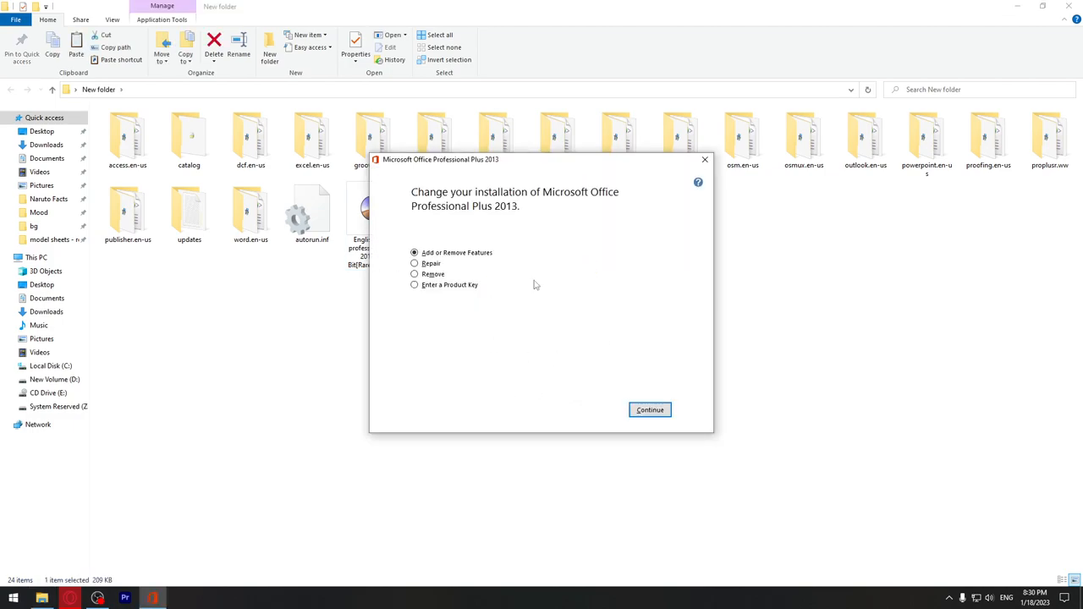
mouse_move(542, 288)
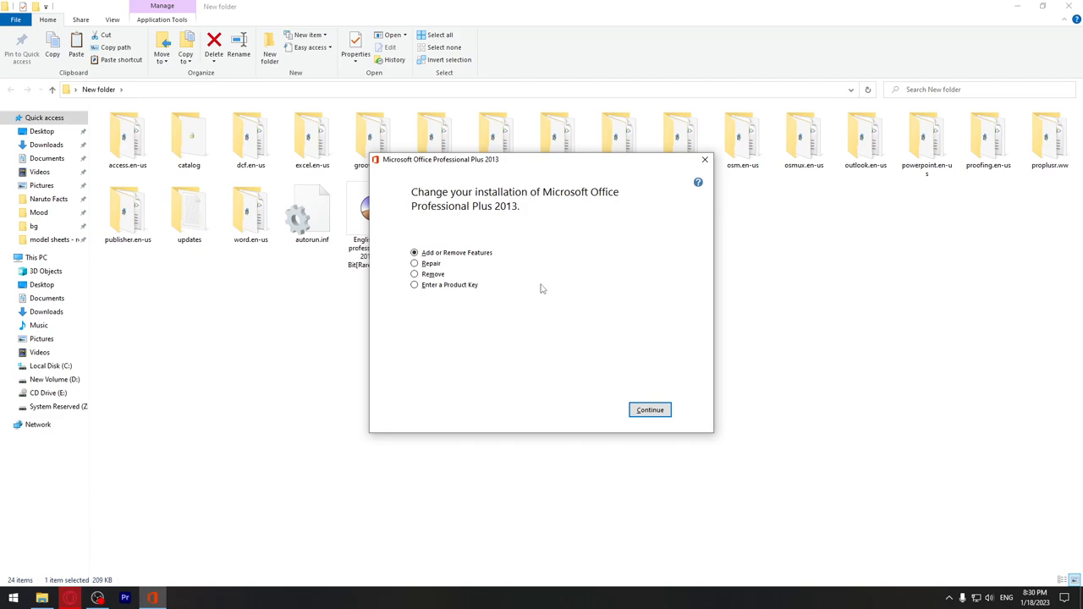
mouse_move(506, 290)
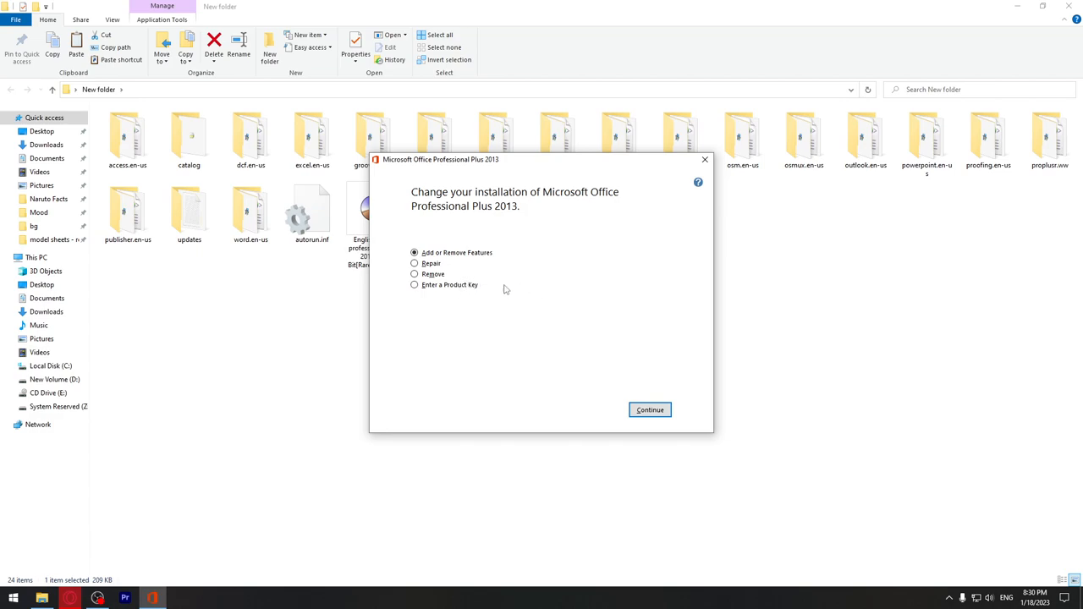
mouse_move(656, 313)
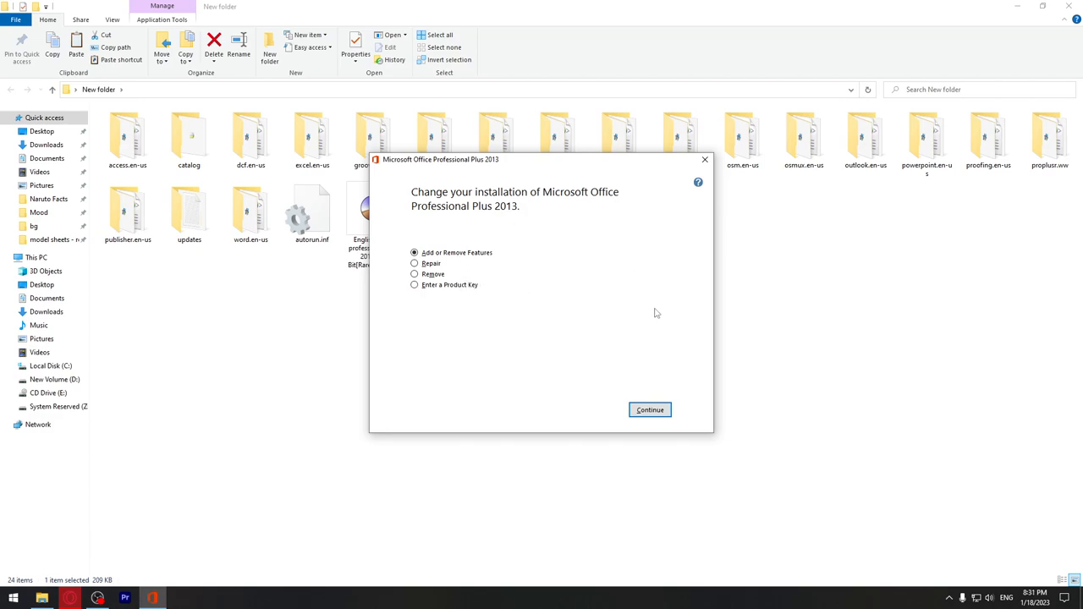
mouse_move(688, 390)
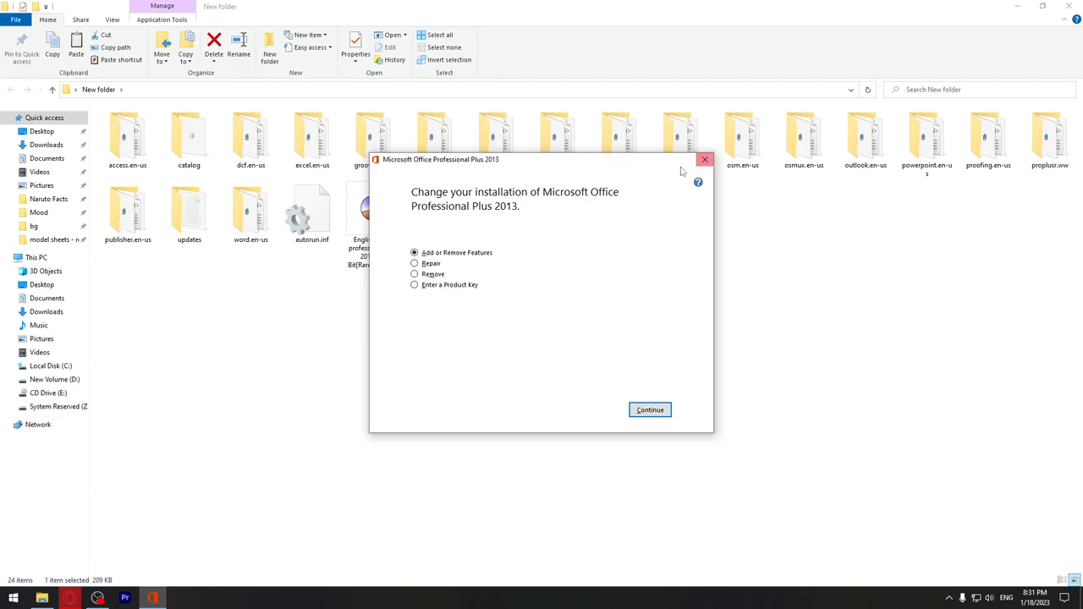
left_click(704, 160)
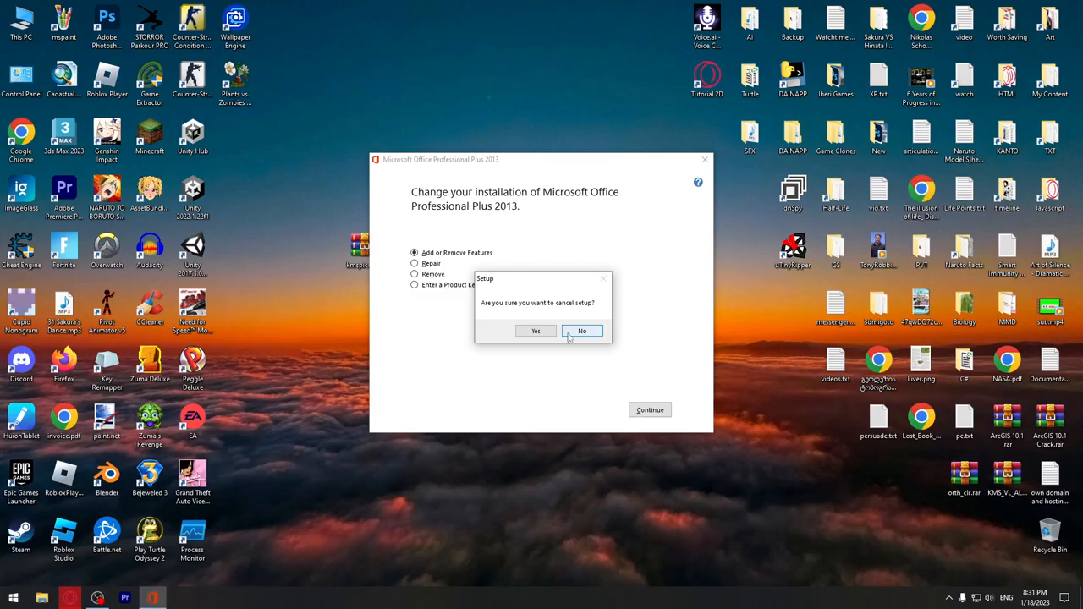
left_click(536, 331)
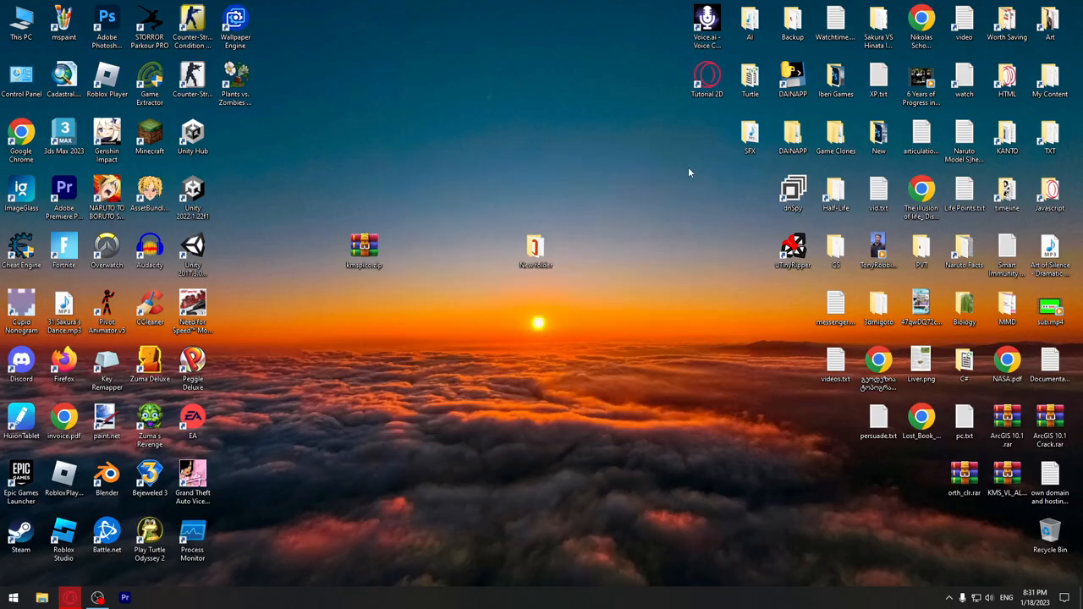
- Open kmspico.zip and close Windows Security after seeing virus protection is off
double_click(363, 245)
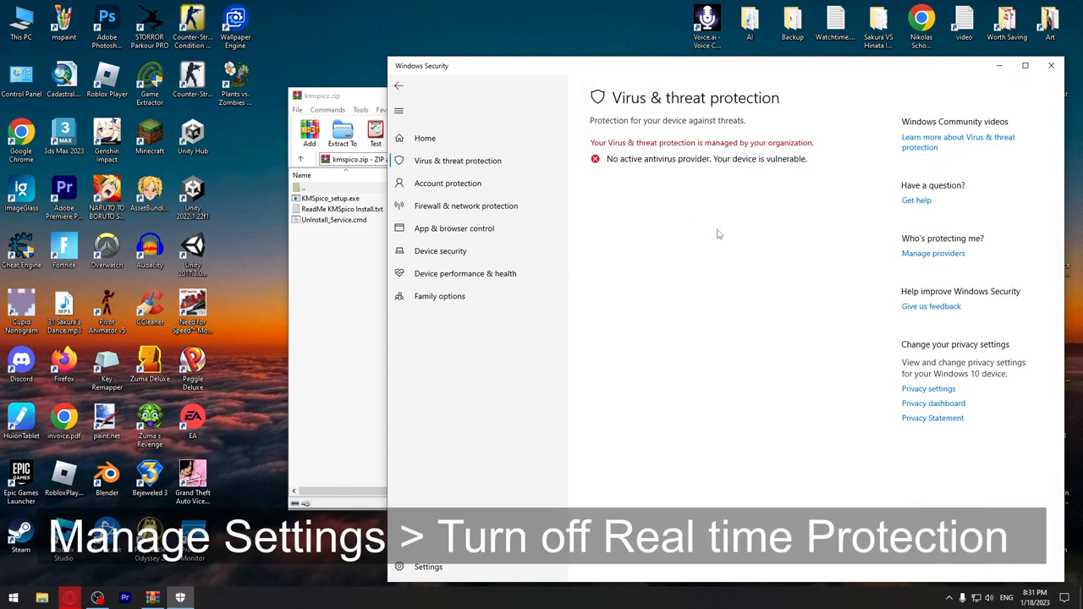
mouse_move(1051, 65)
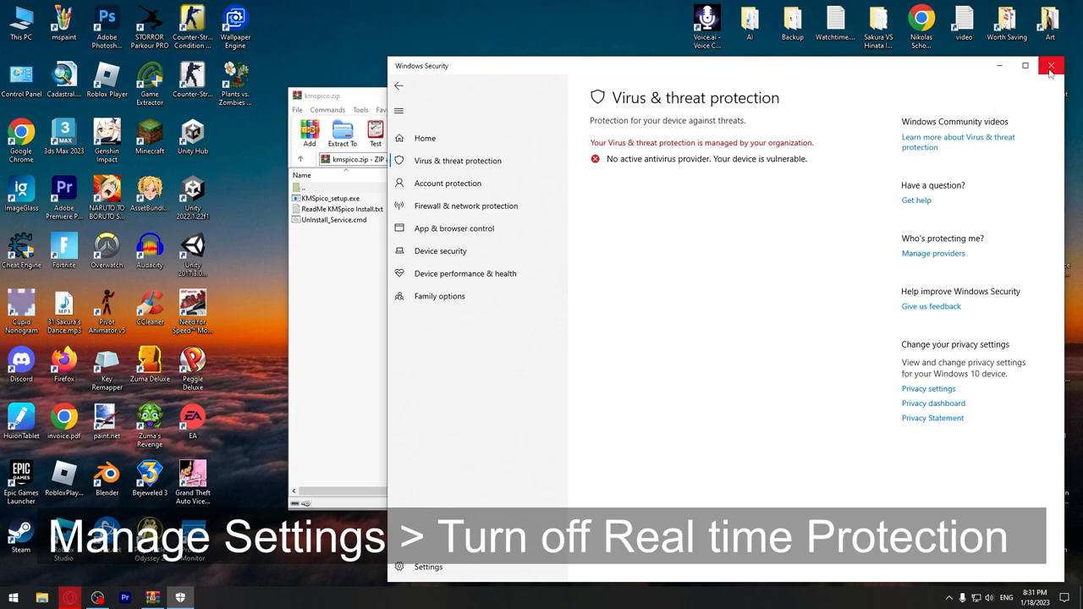
left_click(1051, 66)
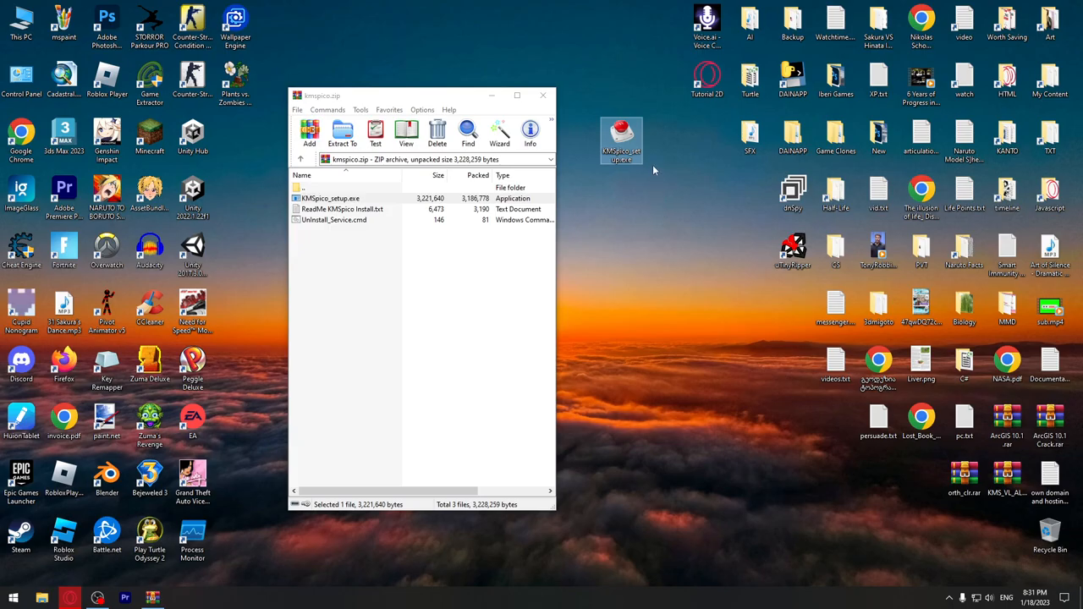
- Launch KMSpico_setup.exe from the desktop and continue past its welcome page
double_click(330, 197)
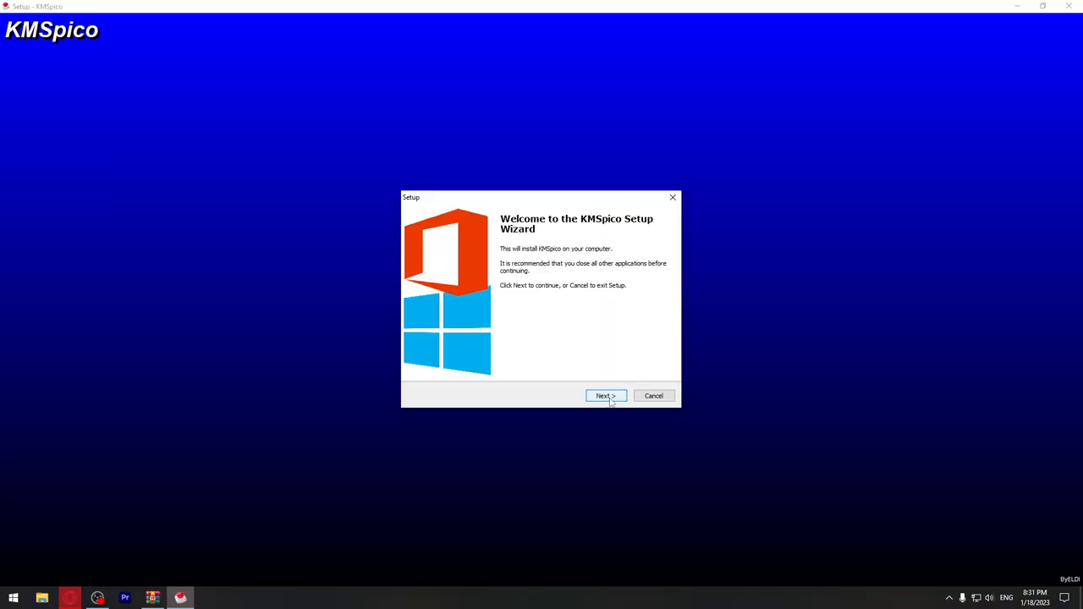
left_click(604, 395)
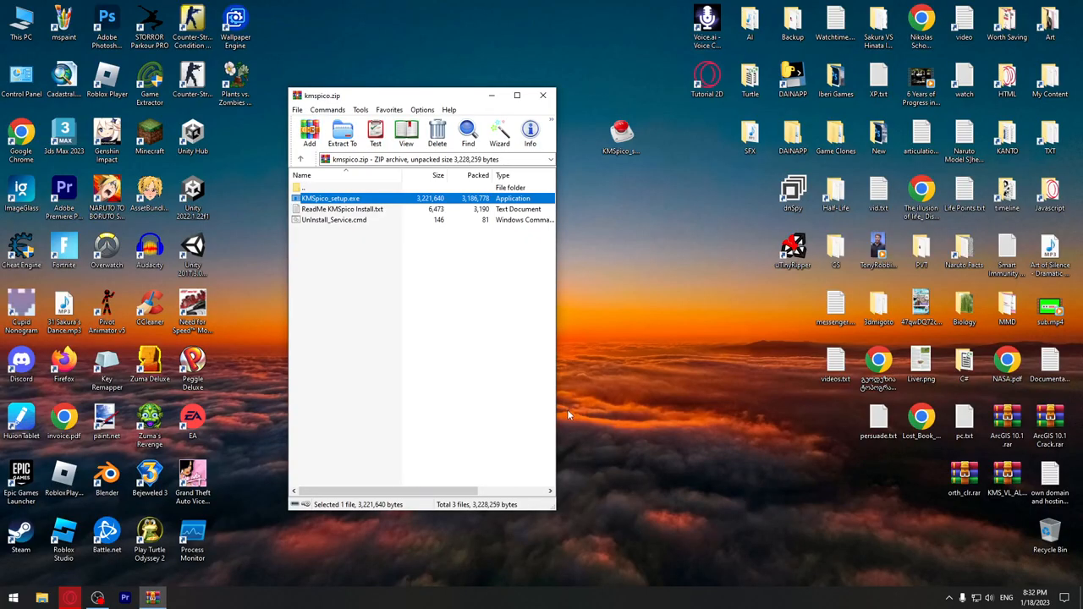
- Permanently delete the three leftover KMSpico items and create a new PowerPoint presentation file
left_click(542, 95)
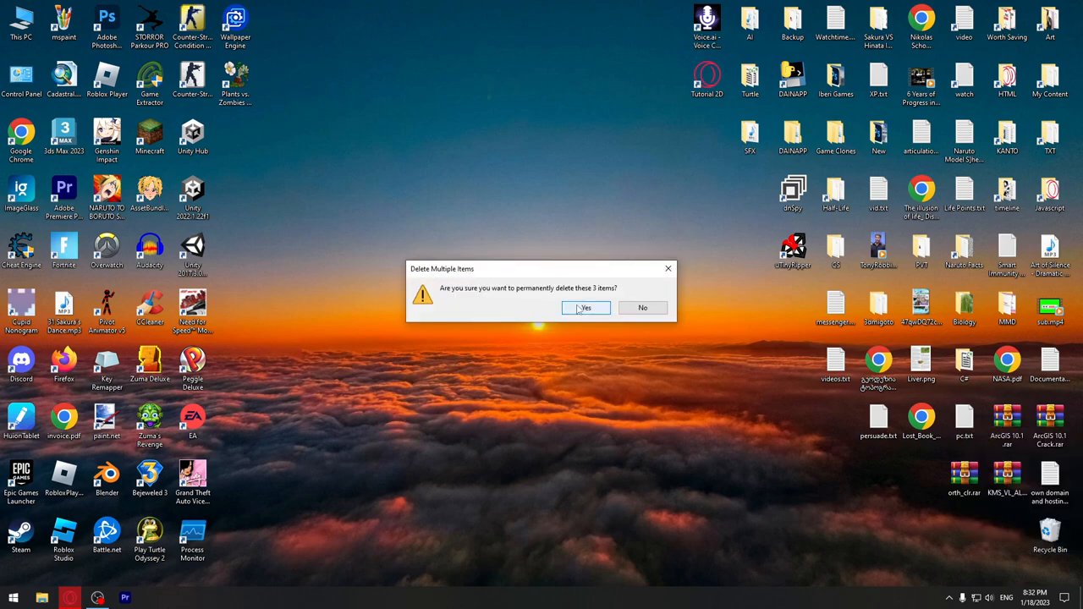
left_click(586, 307)
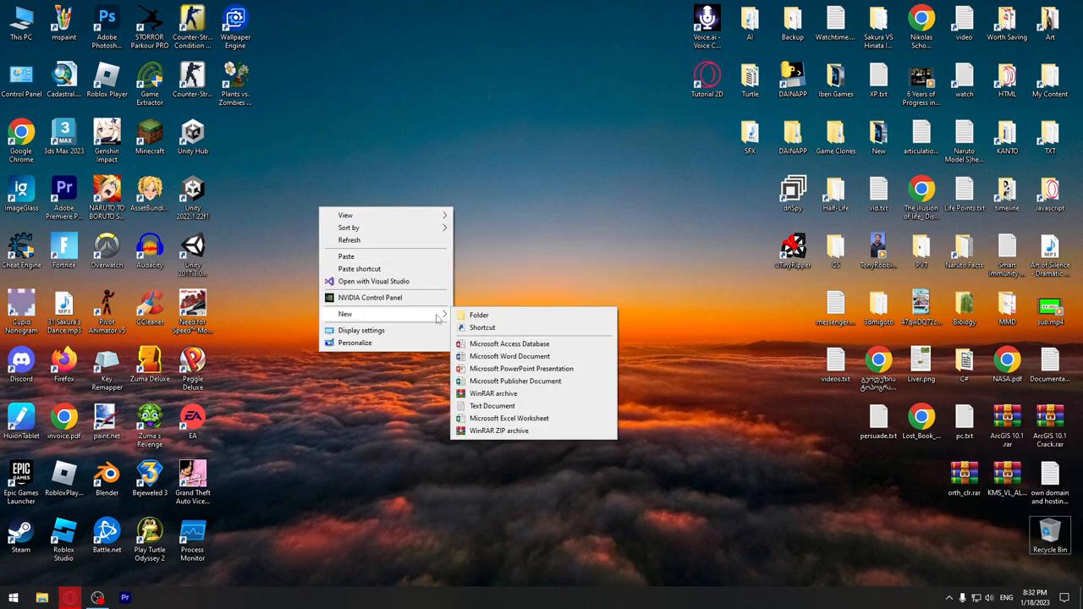
left_click(521, 368)
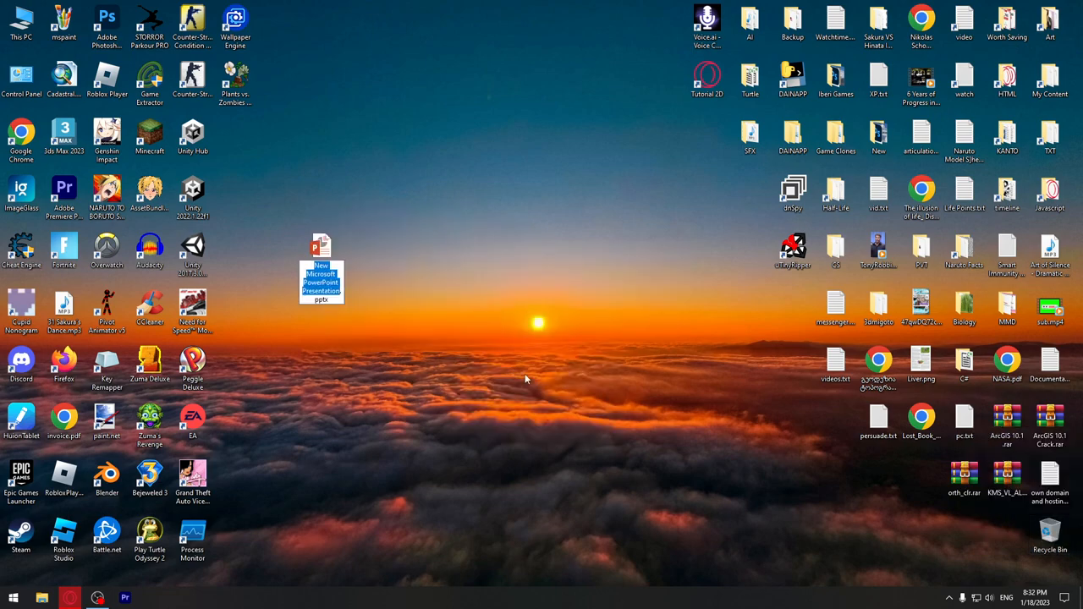
- Open the new presentation and view FILE > Account product information
double_click(321, 254)
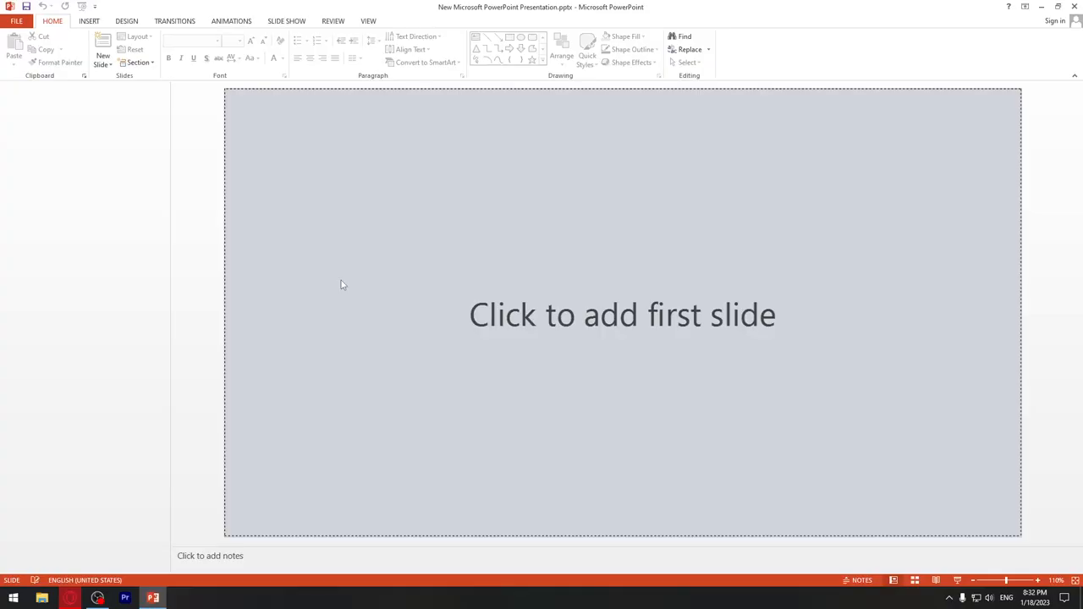
mouse_move(393, 422)
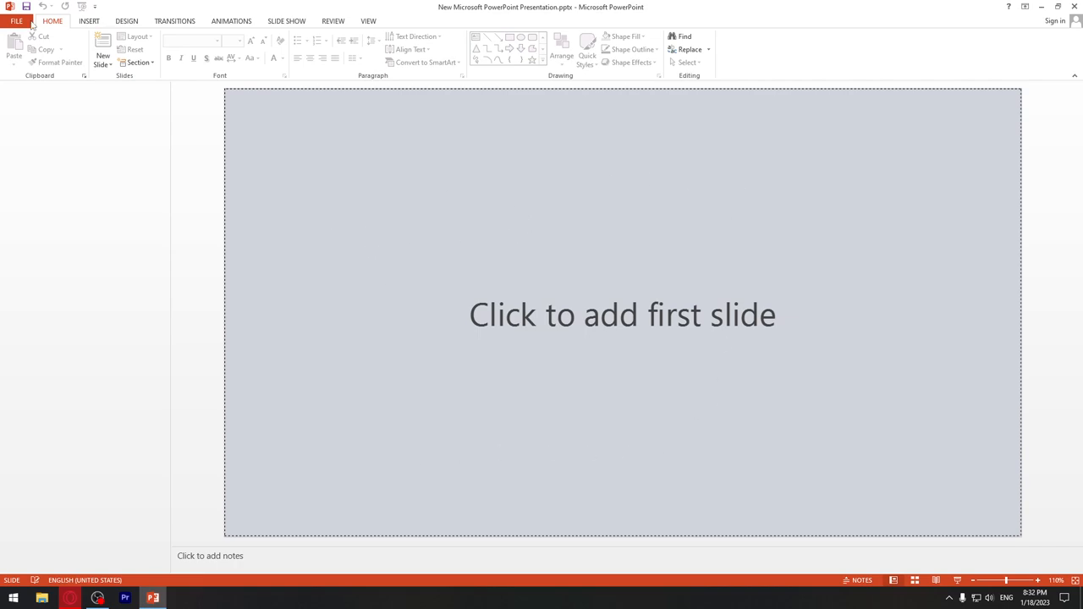
left_click(15, 21)
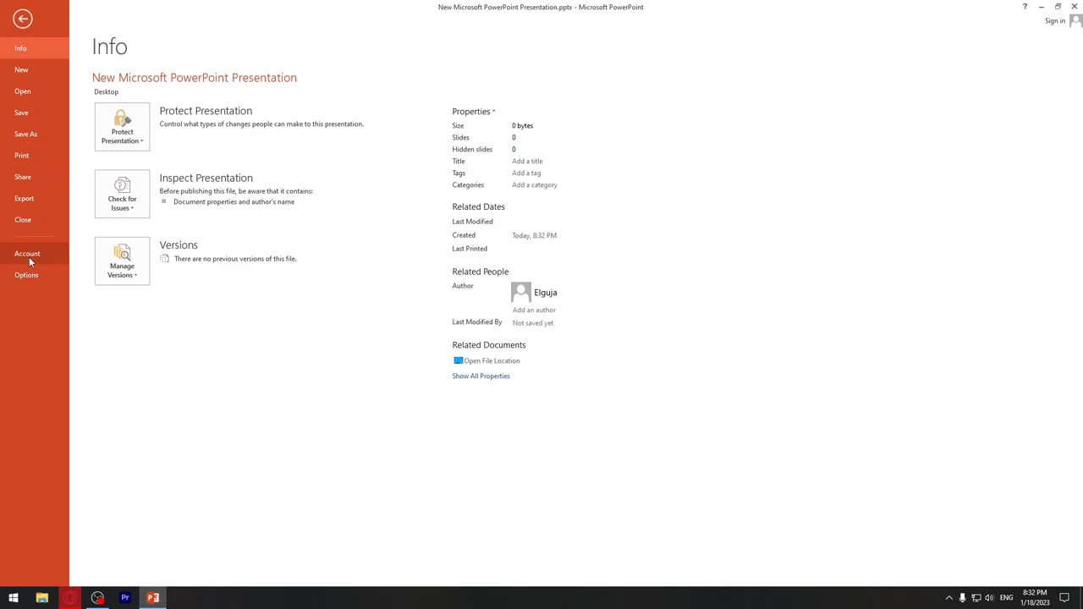
left_click(27, 254)
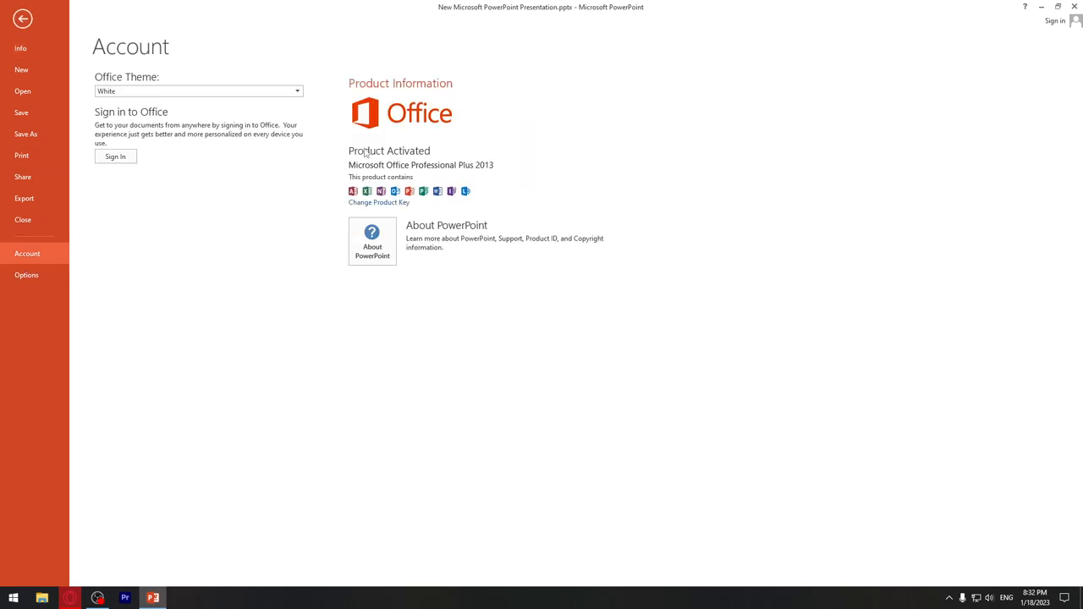
mouse_move(430, 157)
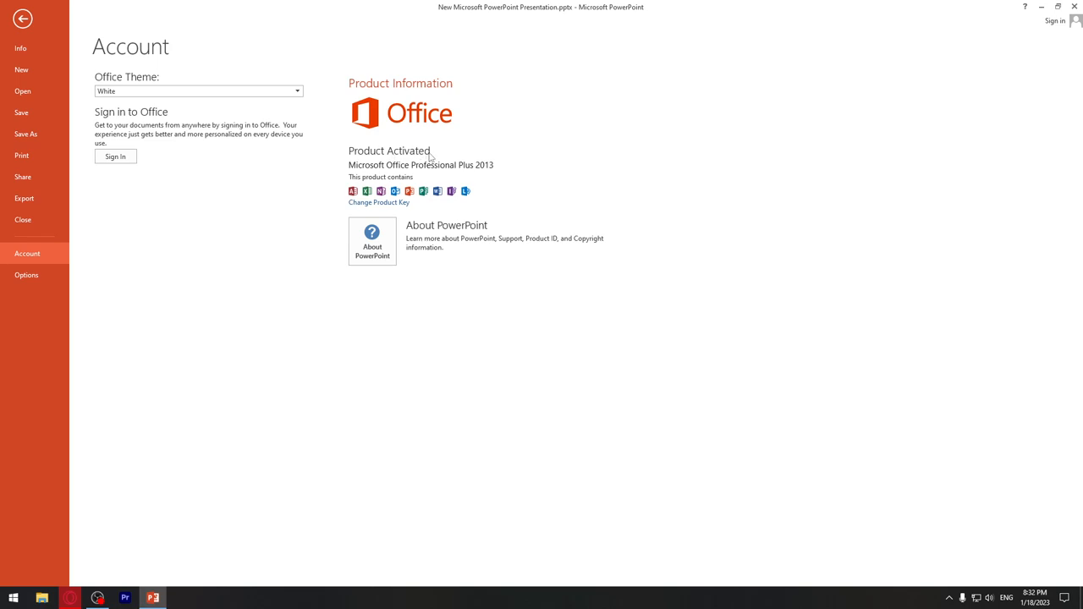
mouse_move(446, 175)
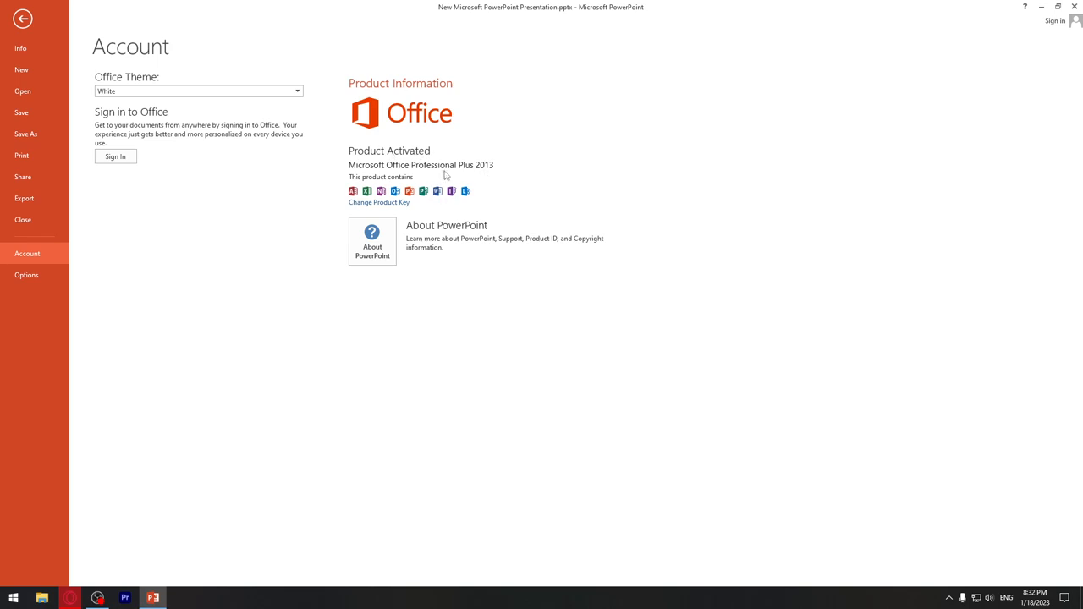